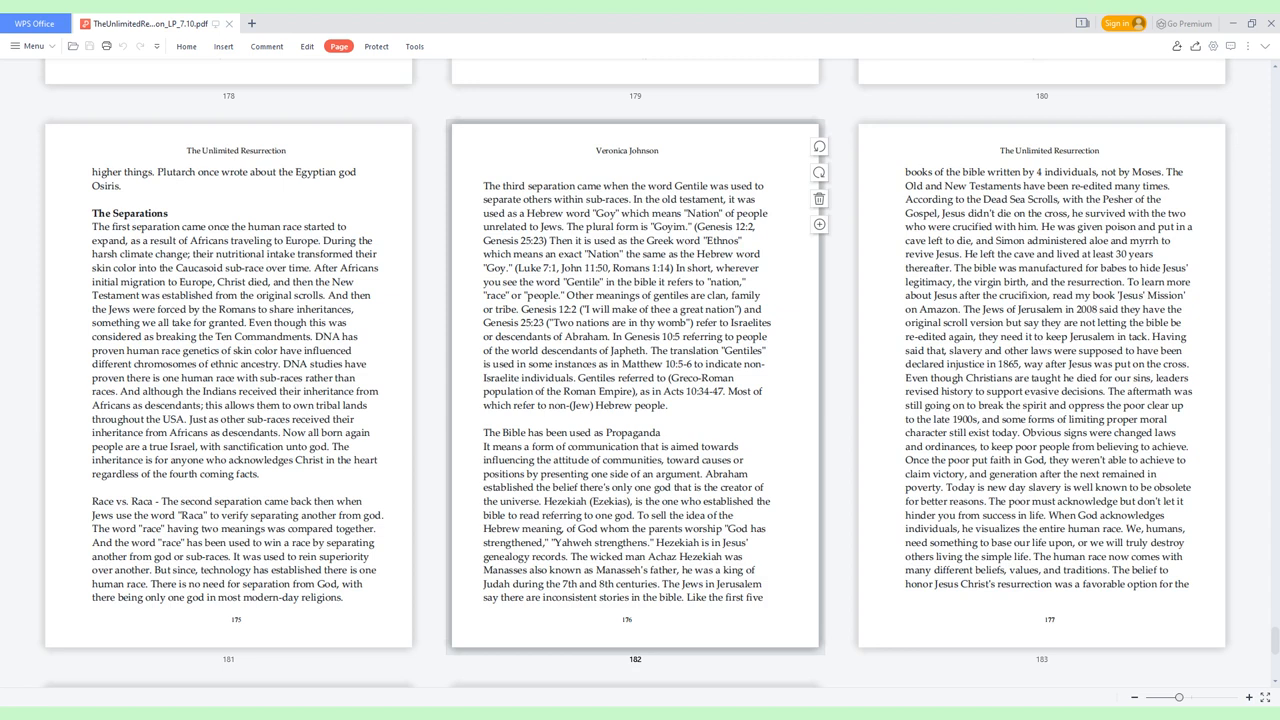
{"action": "scroll", "scroll_direction": "down", "scroll_amount": 3}
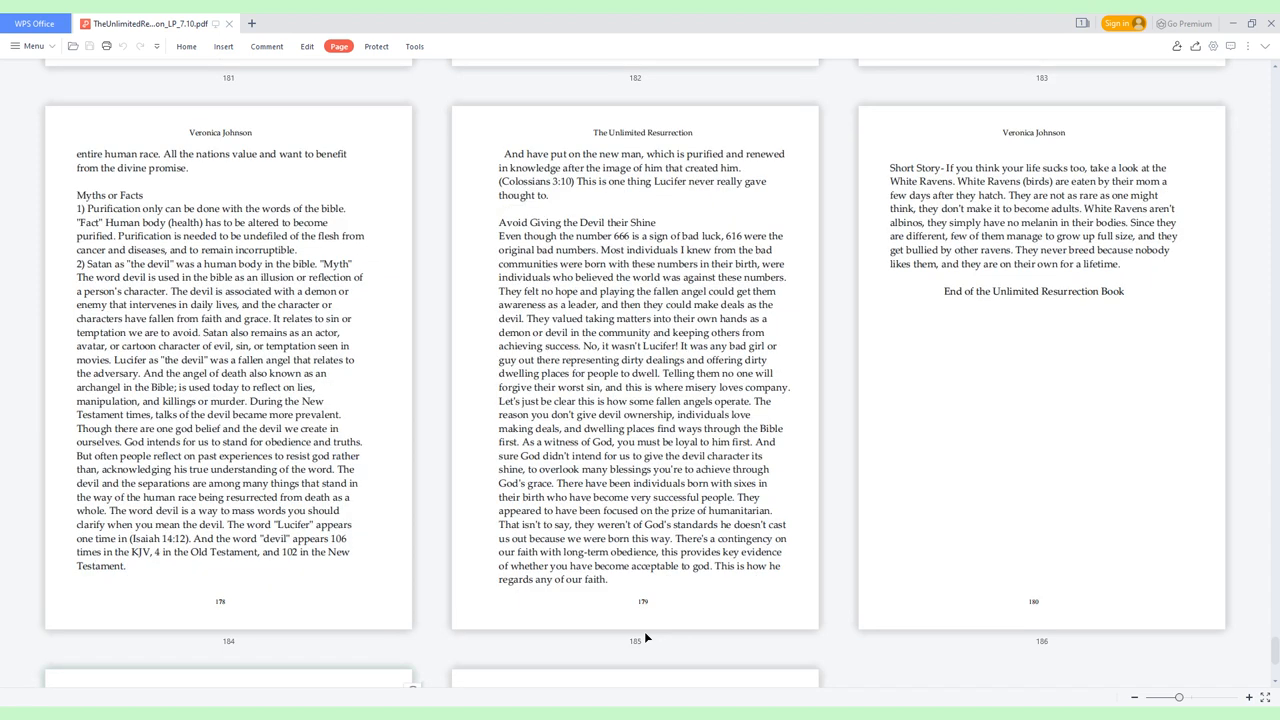